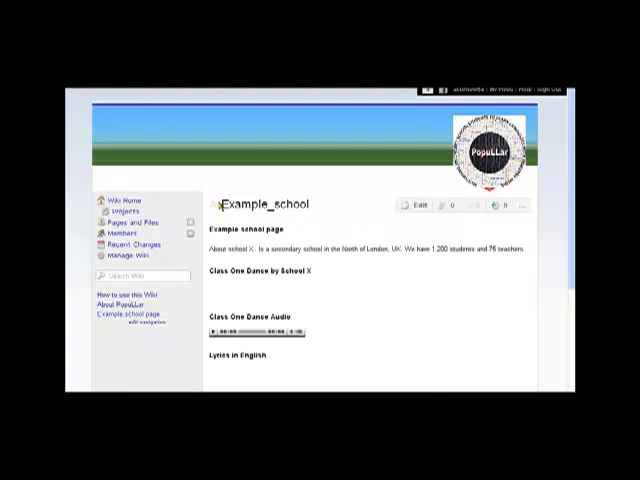
Reveal the Class One Dance video's share link and embed options on YouTube
{"action": "double_click", "coordinate": [263, 205]}
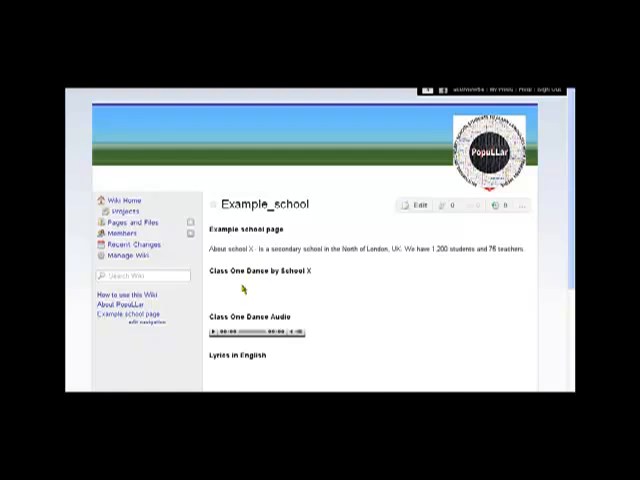
{"action": "mouse_move", "coordinate": [285, 258]}
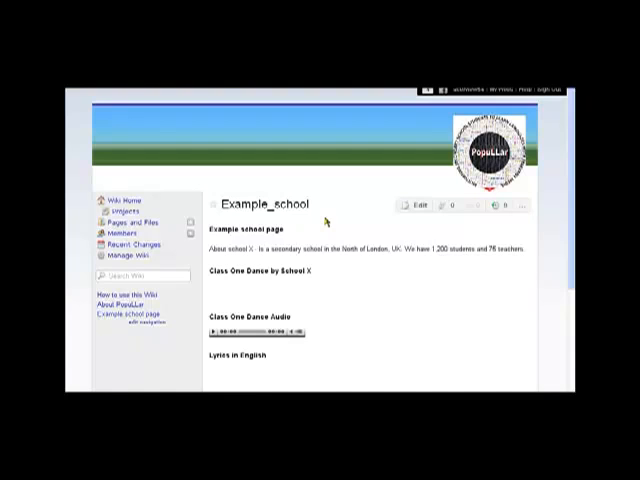
{"action": "mouse_move", "coordinate": [238, 283]}
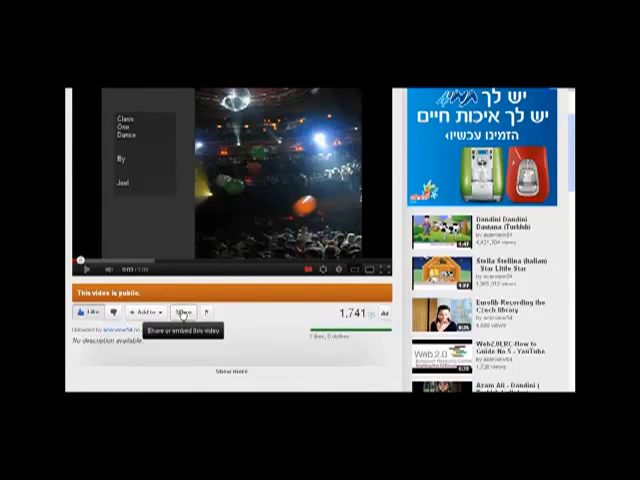
{"action": "left_click", "coordinate": [180, 311]}
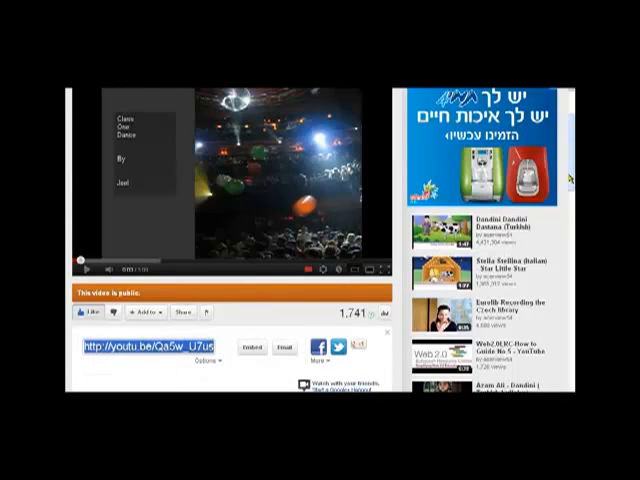
{"action": "scroll", "scroll_direction": "down", "scroll_amount": 3}
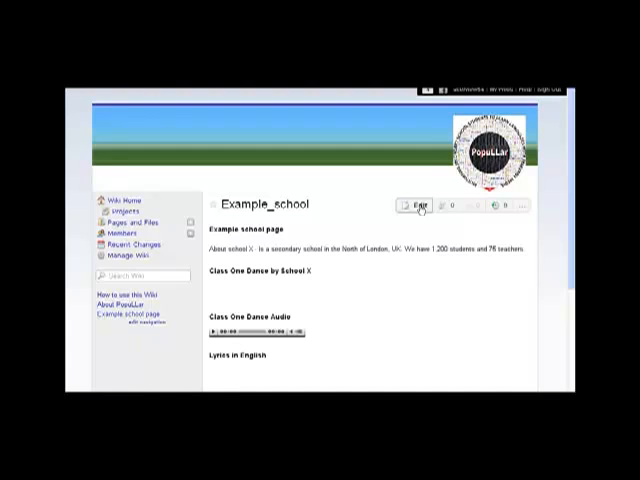
Switch the Example_school wiki page into edit mode
{"action": "left_click", "coordinate": [411, 205]}
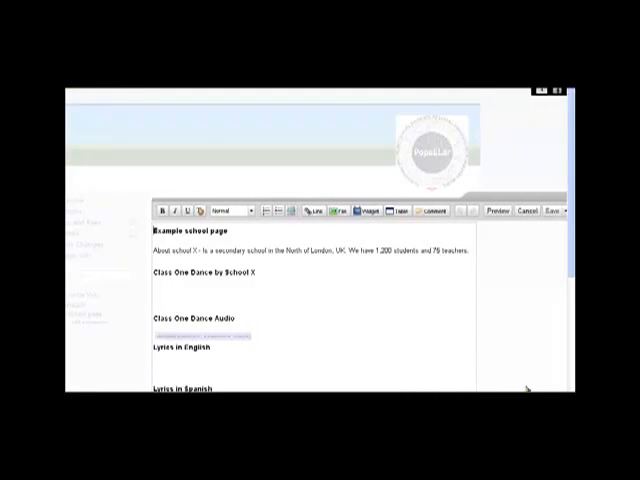
Place the cursor under 'Class One Dance by School X' and bring up the widget chooser
{"action": "left_click", "coordinate": [155, 287]}
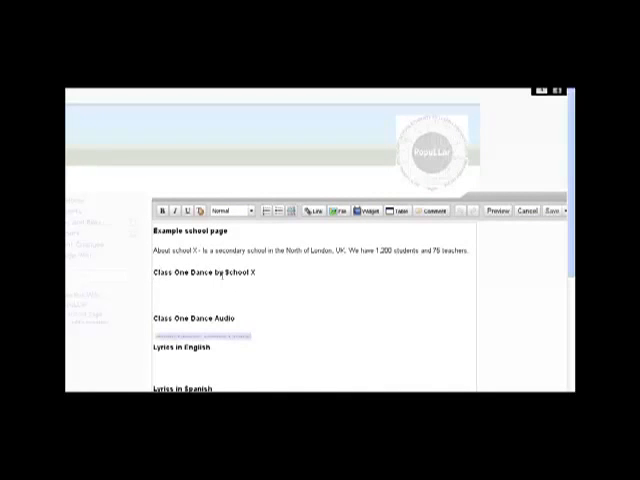
{"action": "mouse_move", "coordinate": [366, 211]}
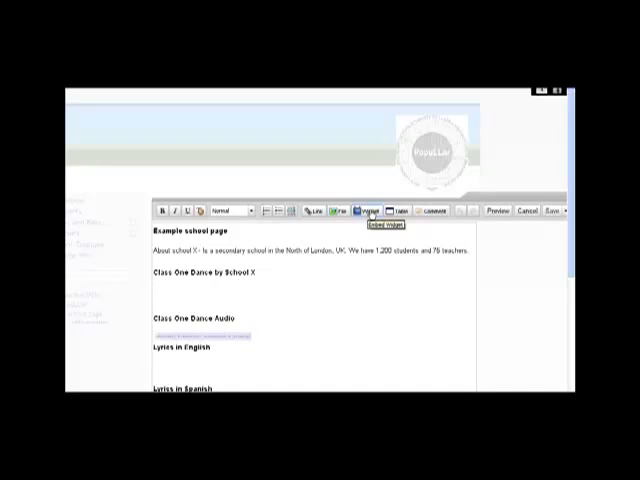
{"action": "left_click", "coordinate": [368, 211]}
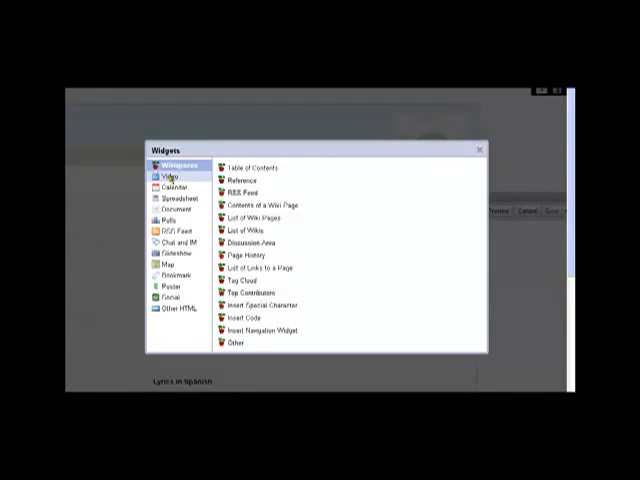
Choose the Video category's YouTube widget and focus its empty embed code box
{"action": "left_click", "coordinate": [168, 176]}
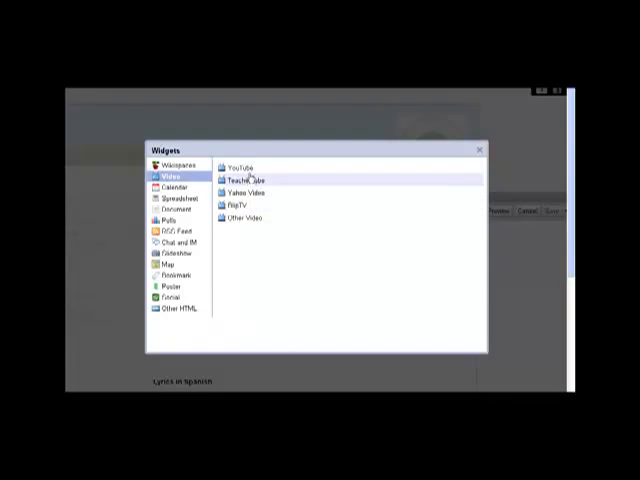
{"action": "left_click", "coordinate": [240, 166]}
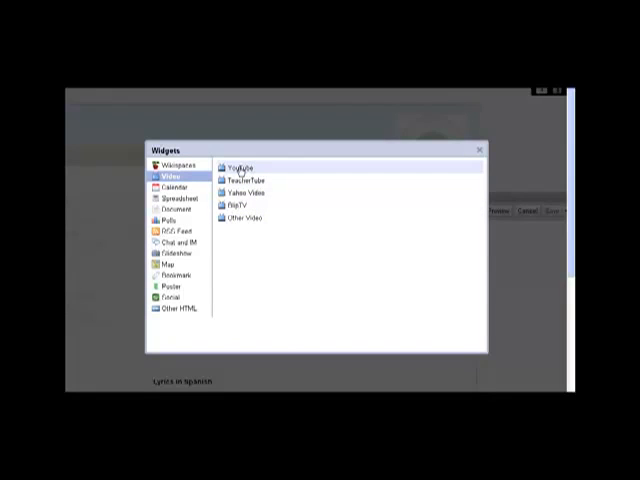
{"action": "left_click", "coordinate": [237, 165]}
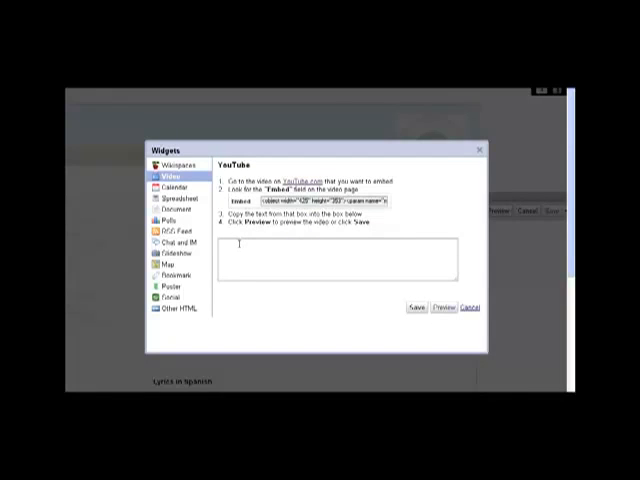
{"action": "left_click", "coordinate": [337, 262]}
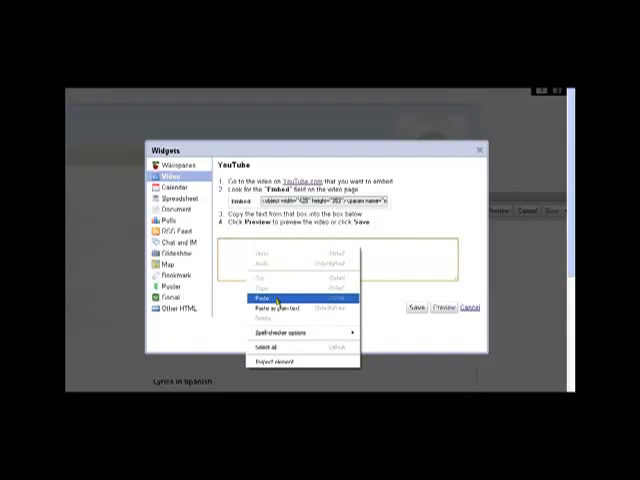
Paste the iframe embed code into the YouTube widget and save it
{"action": "left_click", "coordinate": [261, 297]}
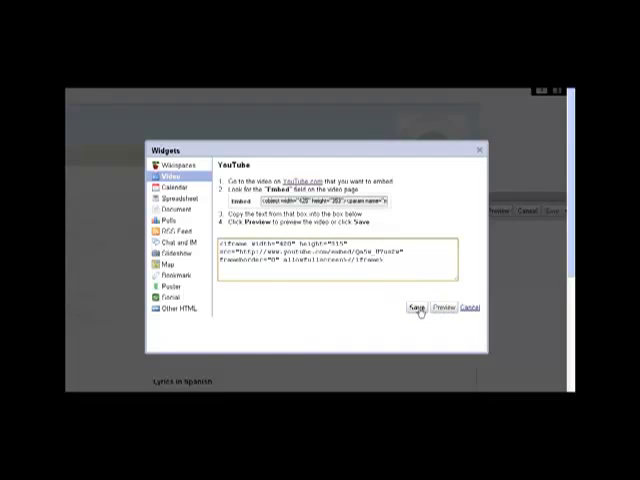
{"action": "left_click", "coordinate": [414, 307]}
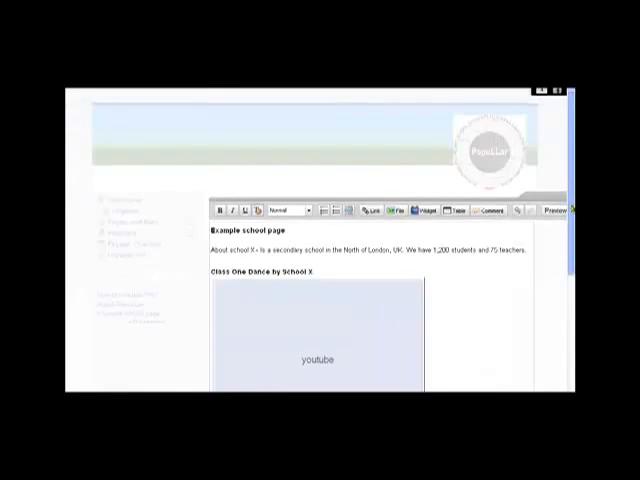
{"action": "scroll", "scroll_direction": "down", "scroll_amount": 3}
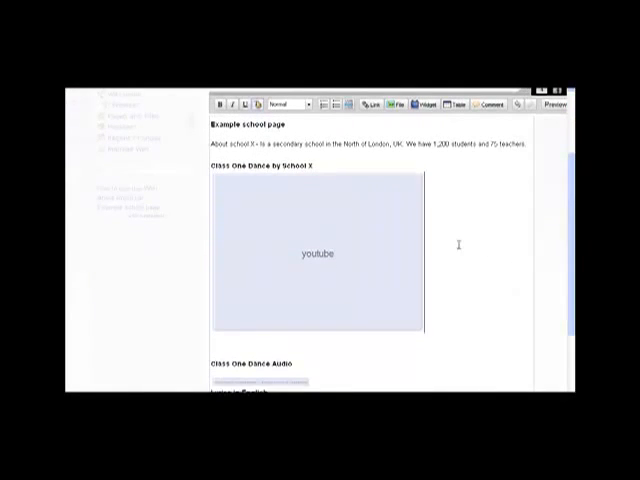
{"action": "mouse_move", "coordinate": [375, 245]}
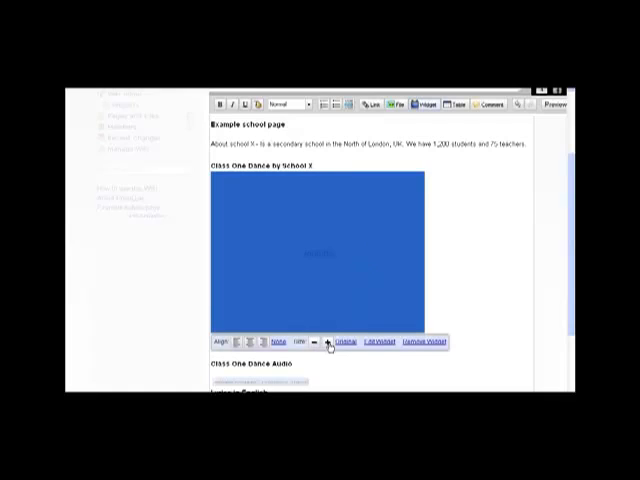
{"action": "mouse_move", "coordinate": [440, 280]}
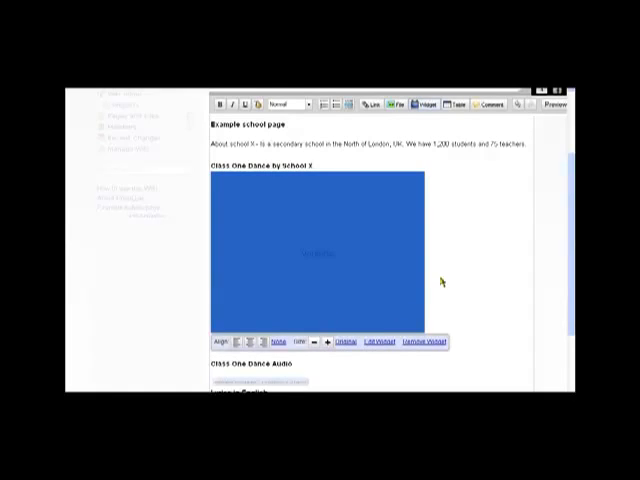